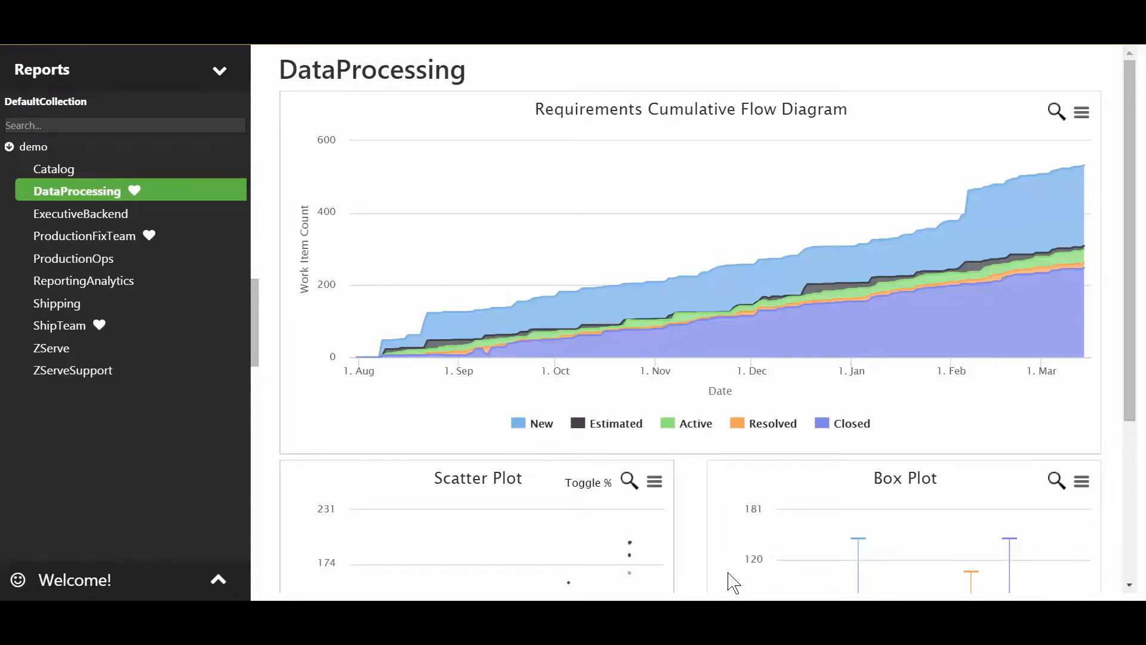
pyautogui.moveTo(62, 329)
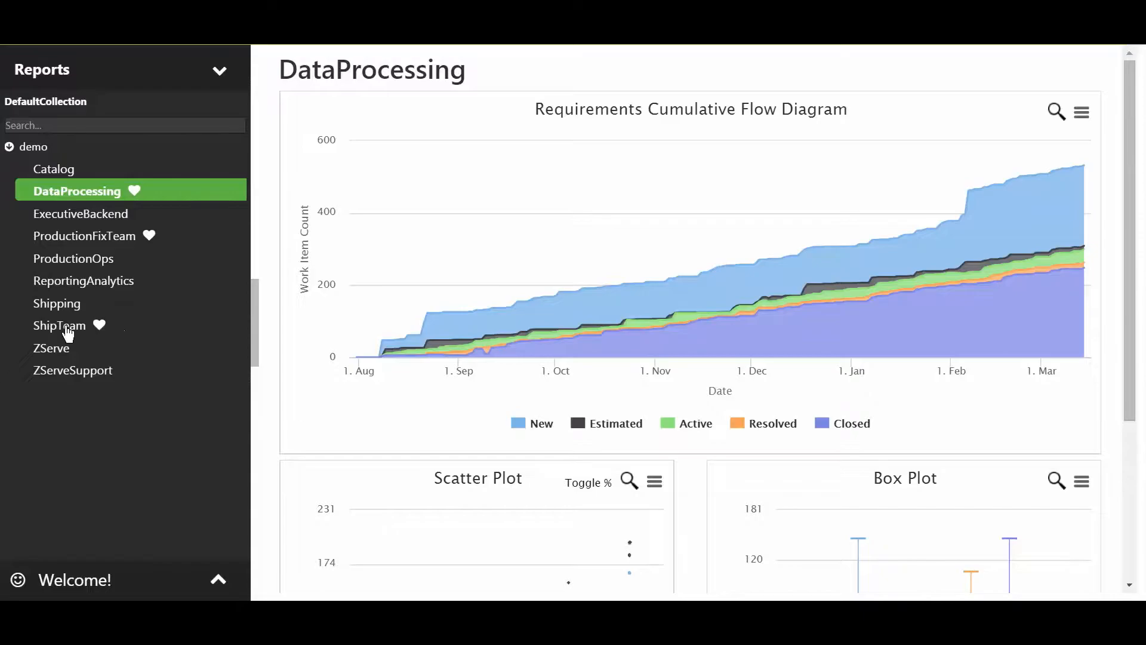
# Step: Open the ShipTeam report dashboard from the Reports sidebar
pyautogui.click(62, 324)
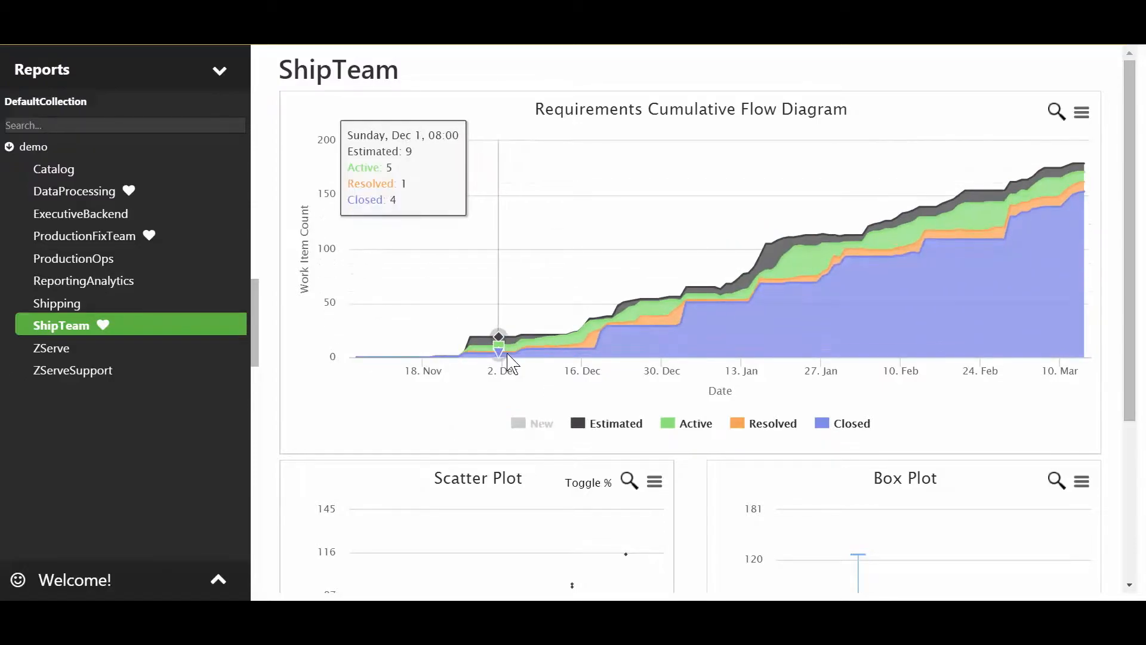
pyautogui.moveTo(672, 330)
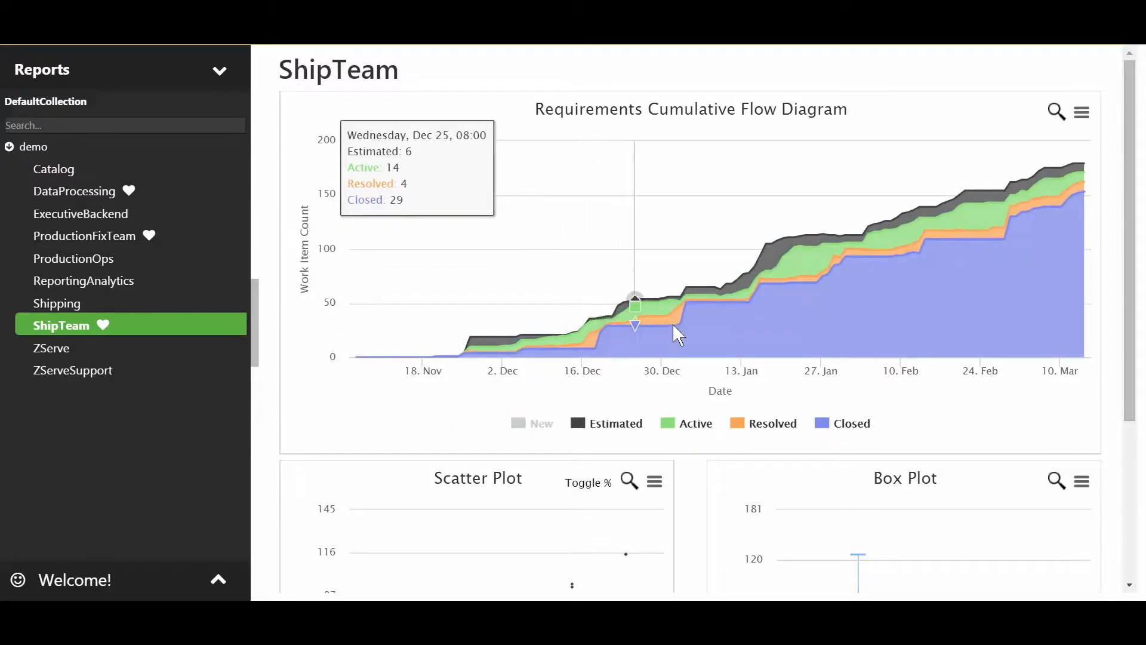
pyautogui.moveTo(796, 293)
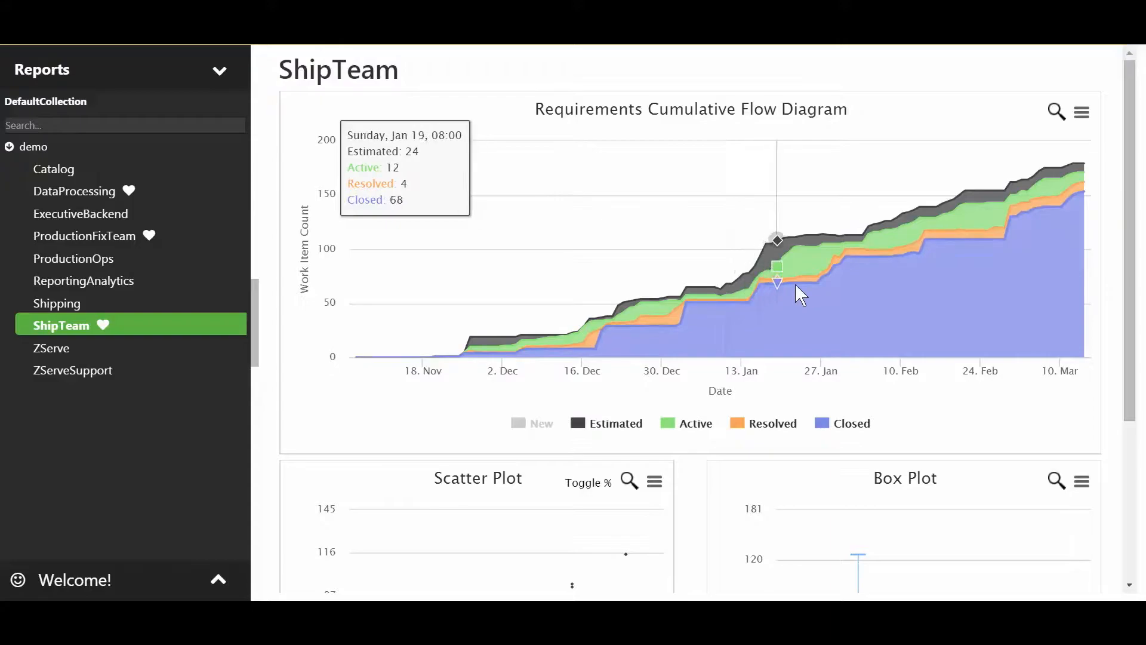
pyautogui.moveTo(797, 289)
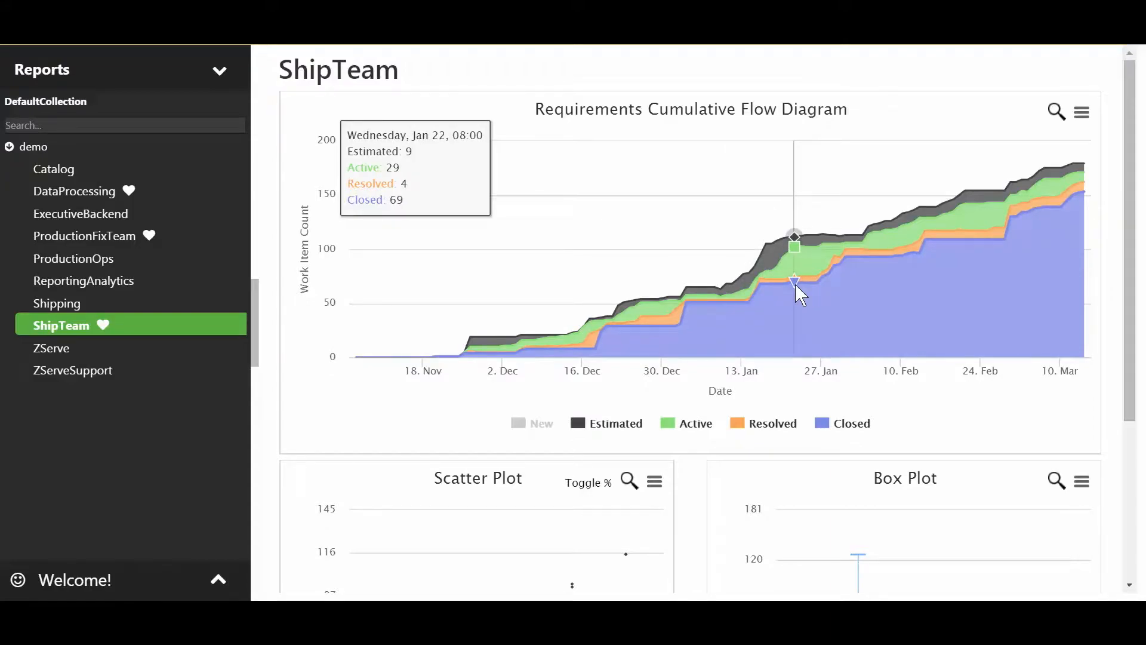
pyautogui.moveTo(841, 276)
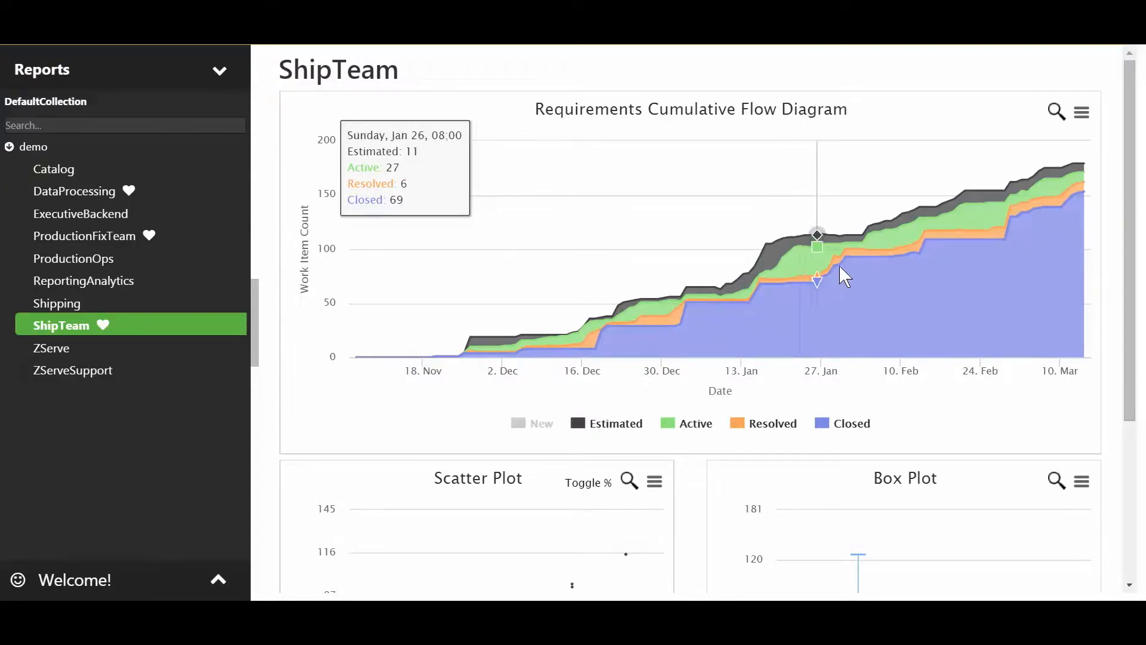
pyautogui.moveTo(994, 245)
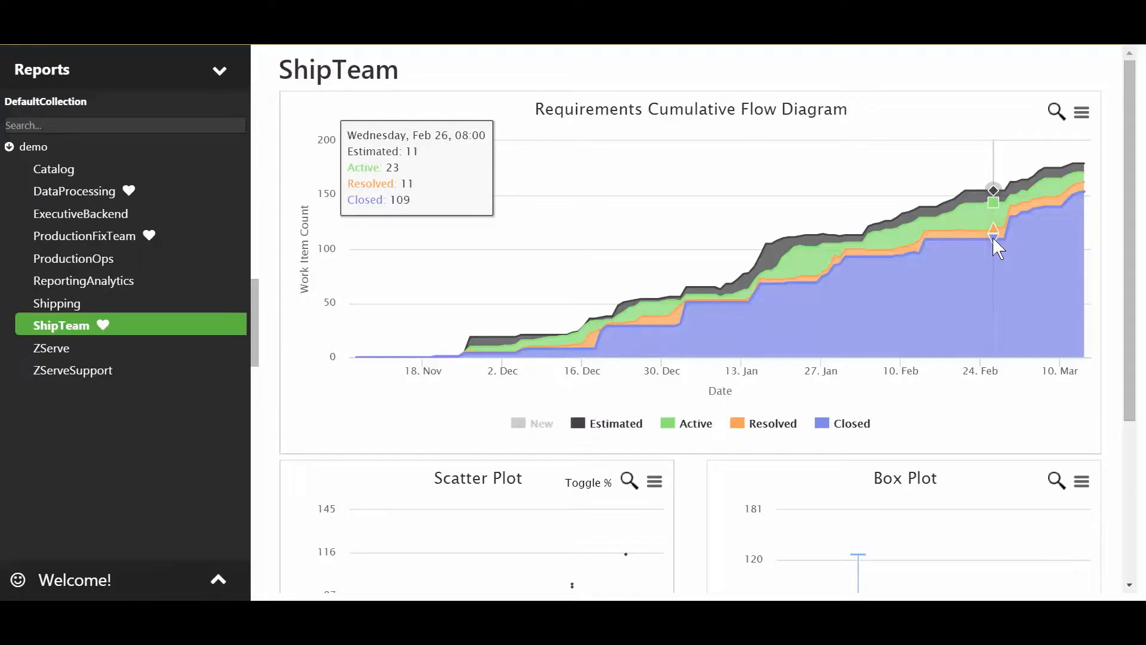
pyautogui.moveTo(838, 289)
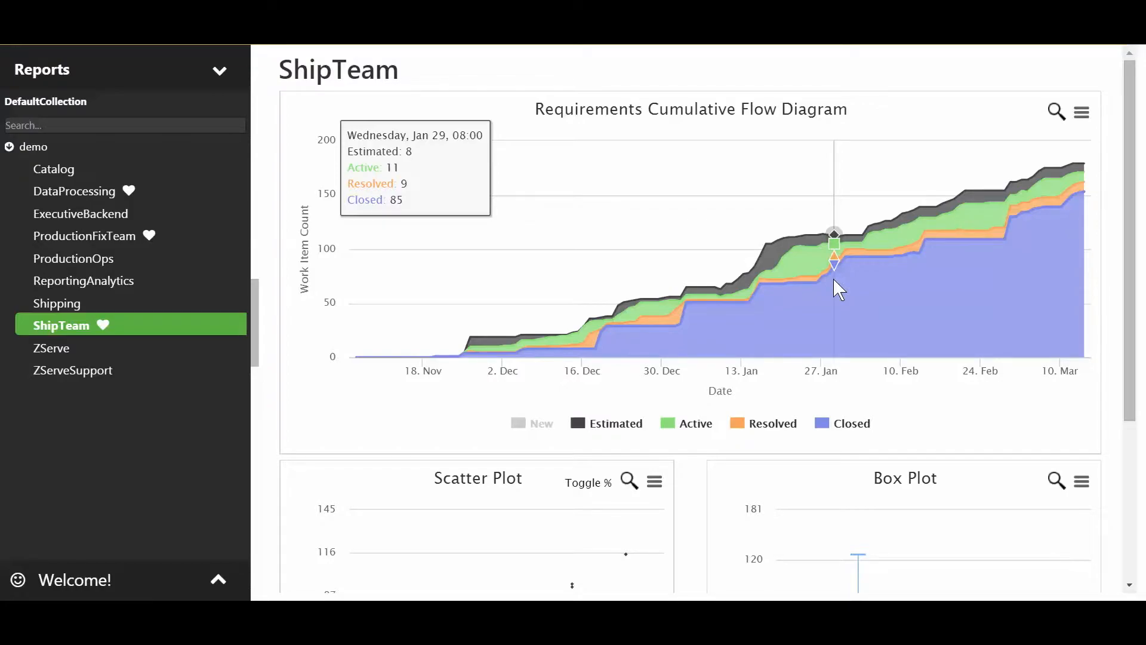
pyautogui.moveTo(627, 481)
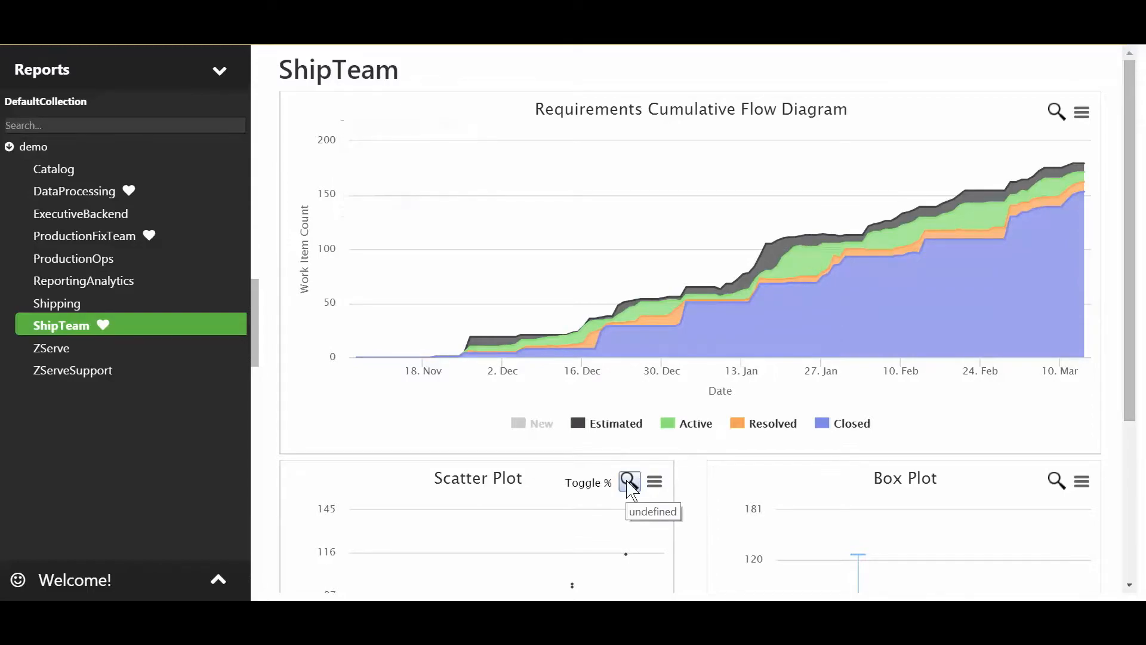
pyautogui.moveTo(599, 459)
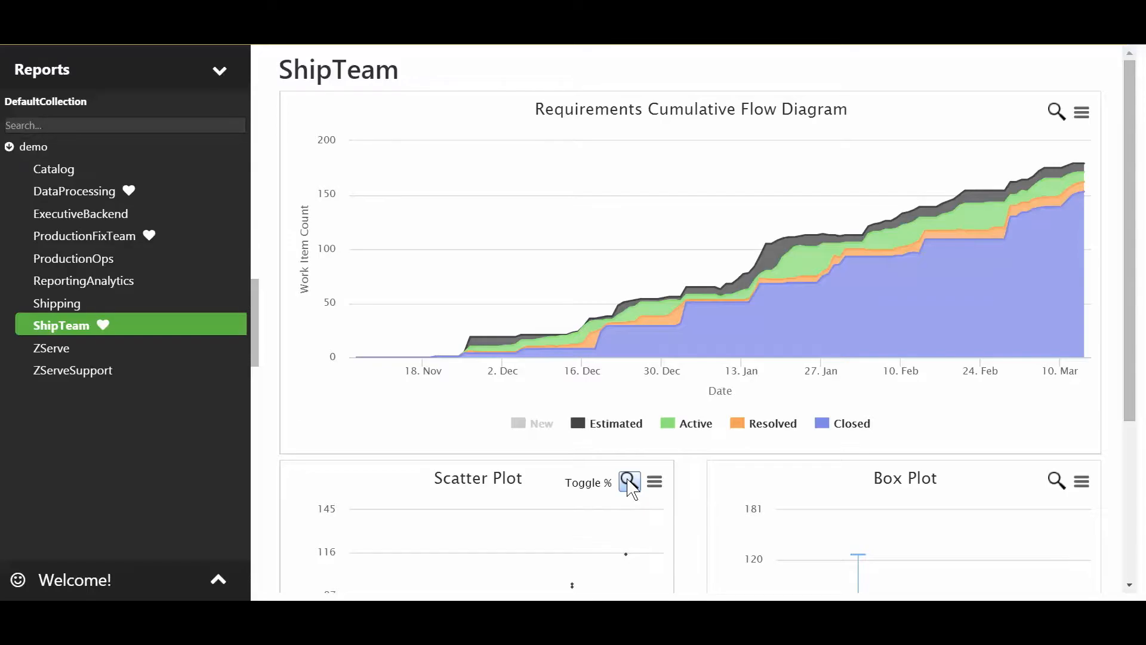
pyautogui.click(627, 481)
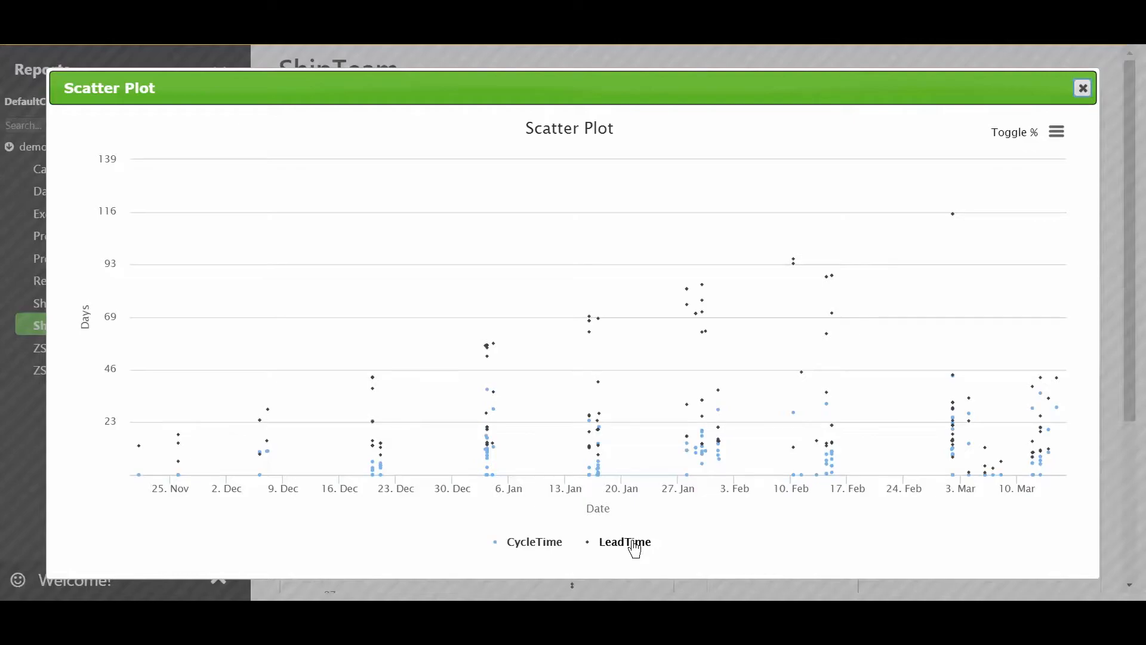
pyautogui.click(624, 542)
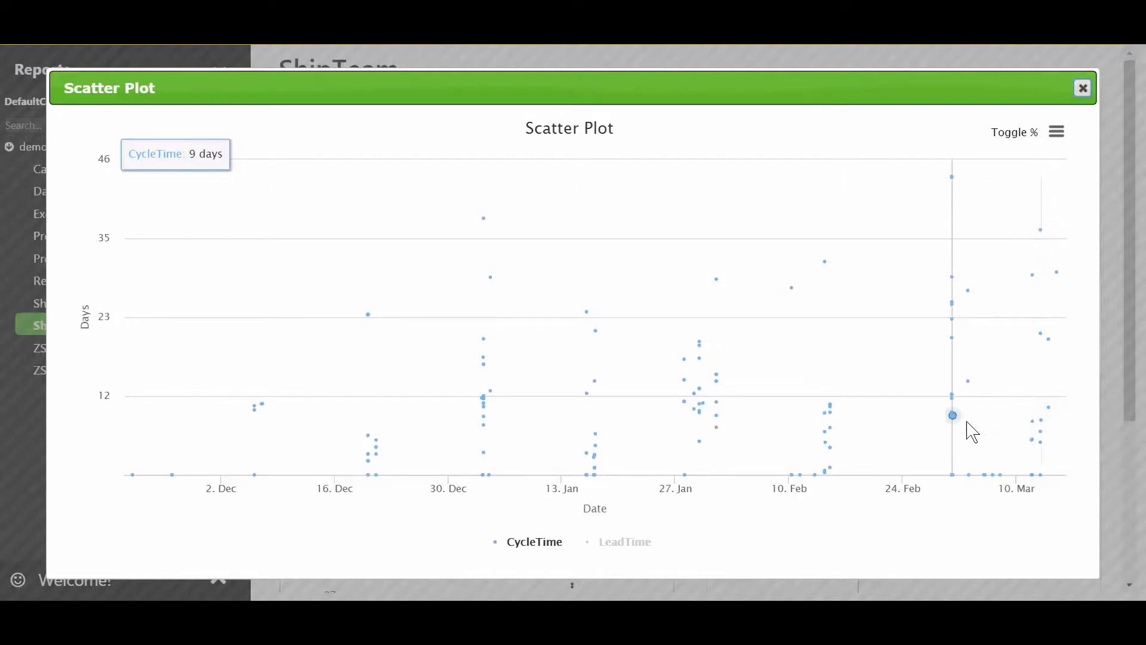
pyautogui.moveTo(1032, 421)
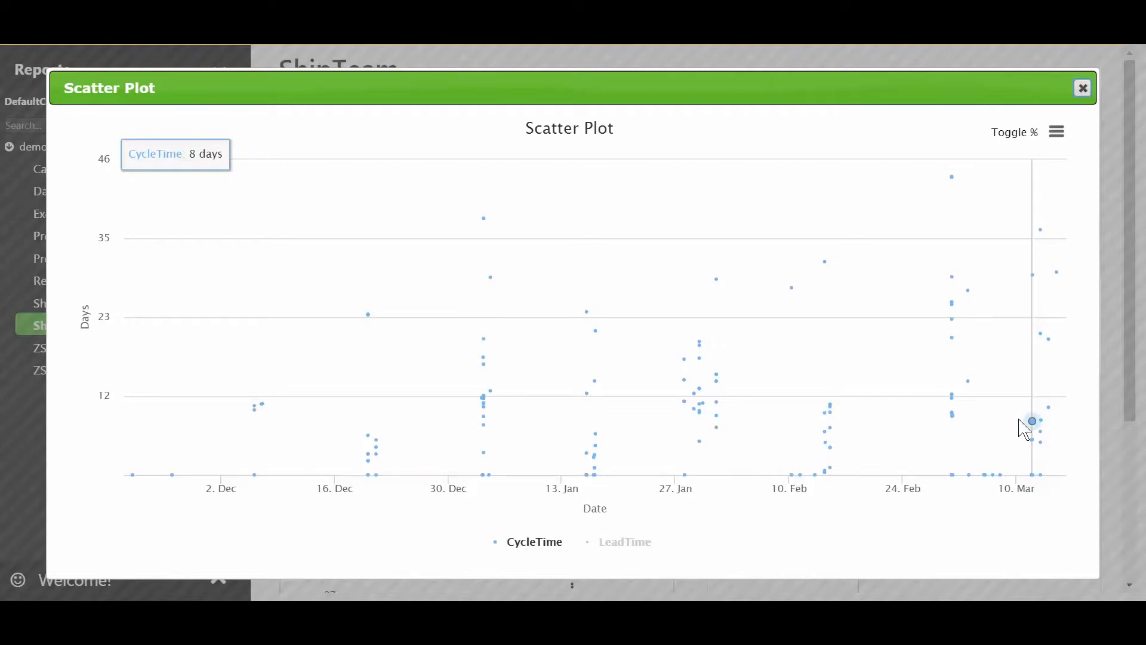
pyautogui.moveTo(1015, 155)
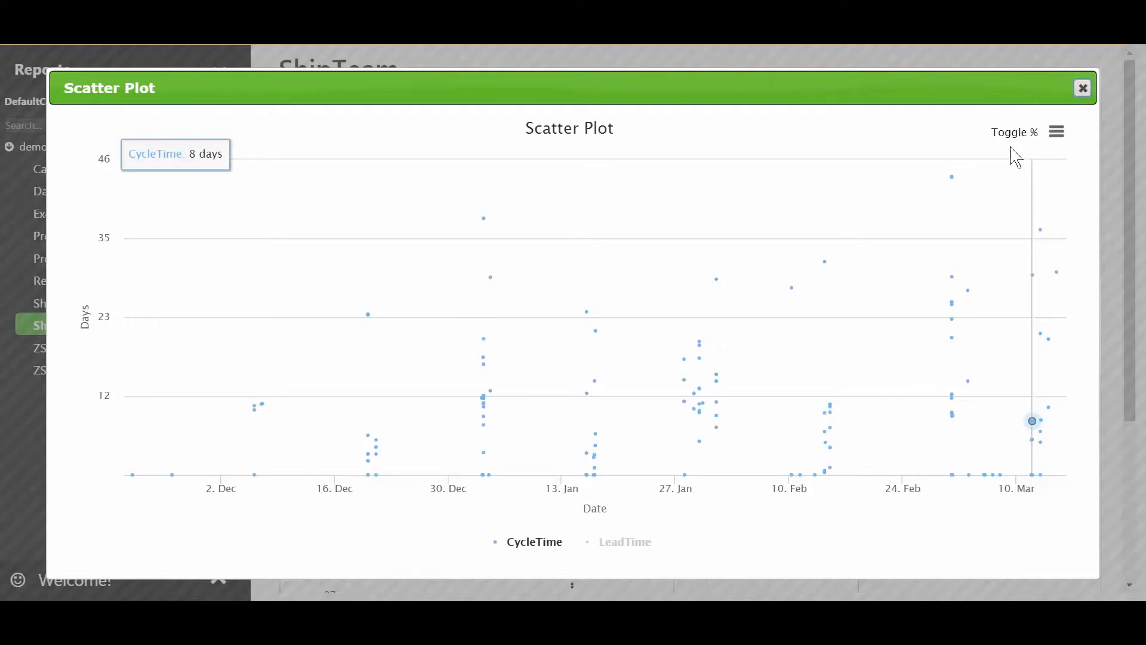
pyautogui.click(1081, 87)
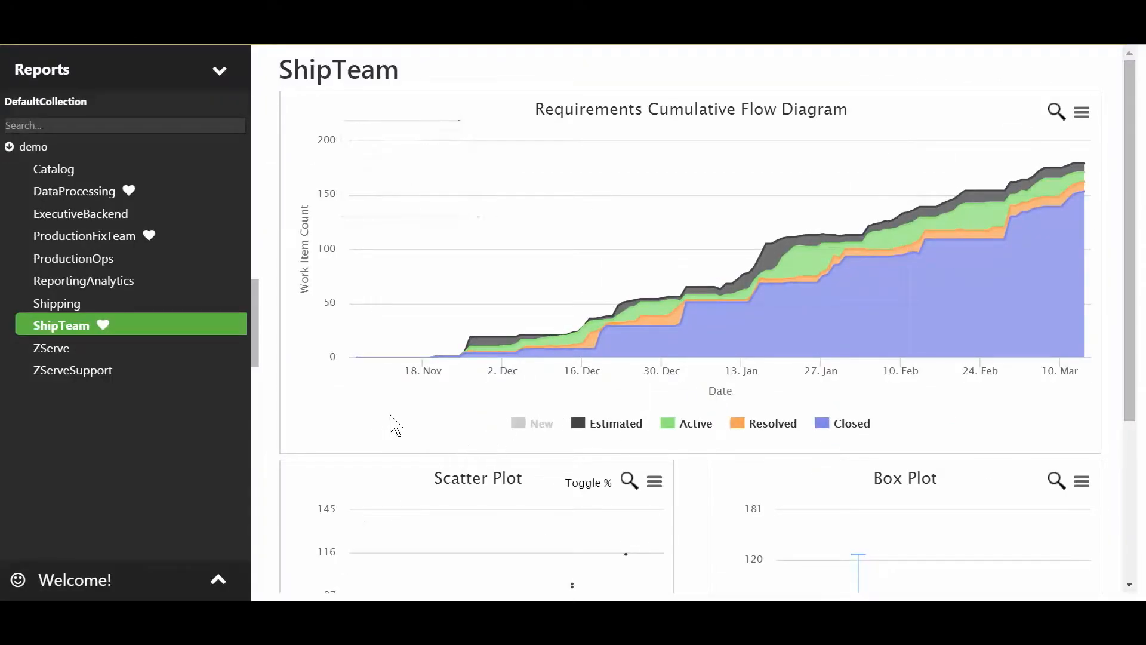
# Step: Enlarge the flow diagram and hide the Closed, Estimated and Active series, leaving Resolved
pyautogui.click(1054, 111)
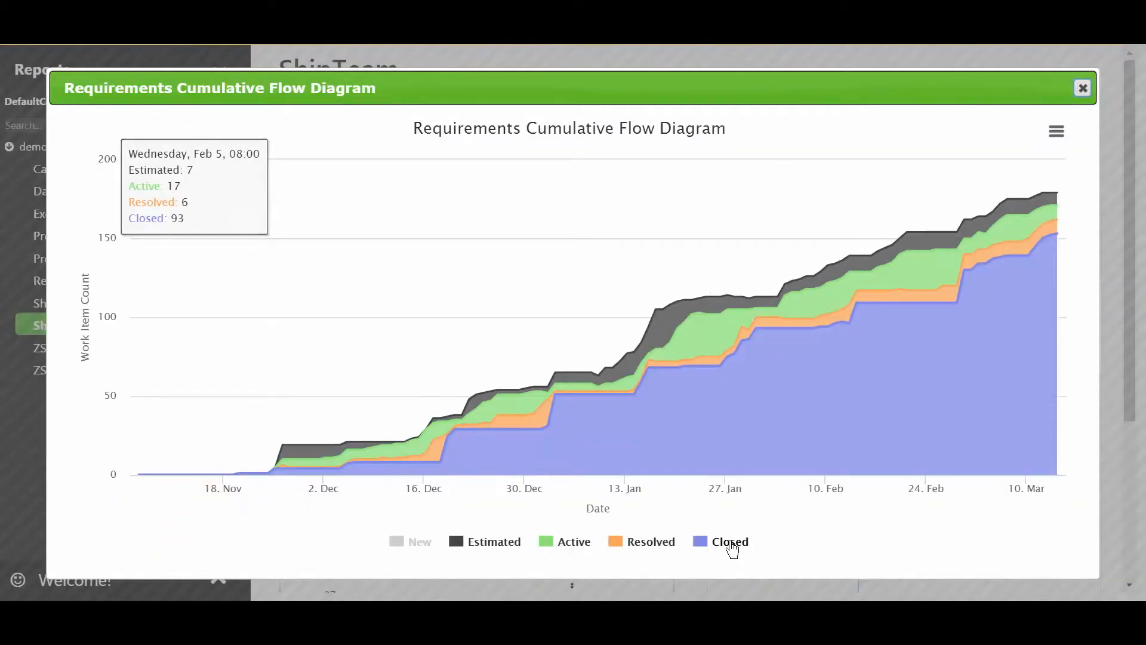
pyautogui.click(729, 542)
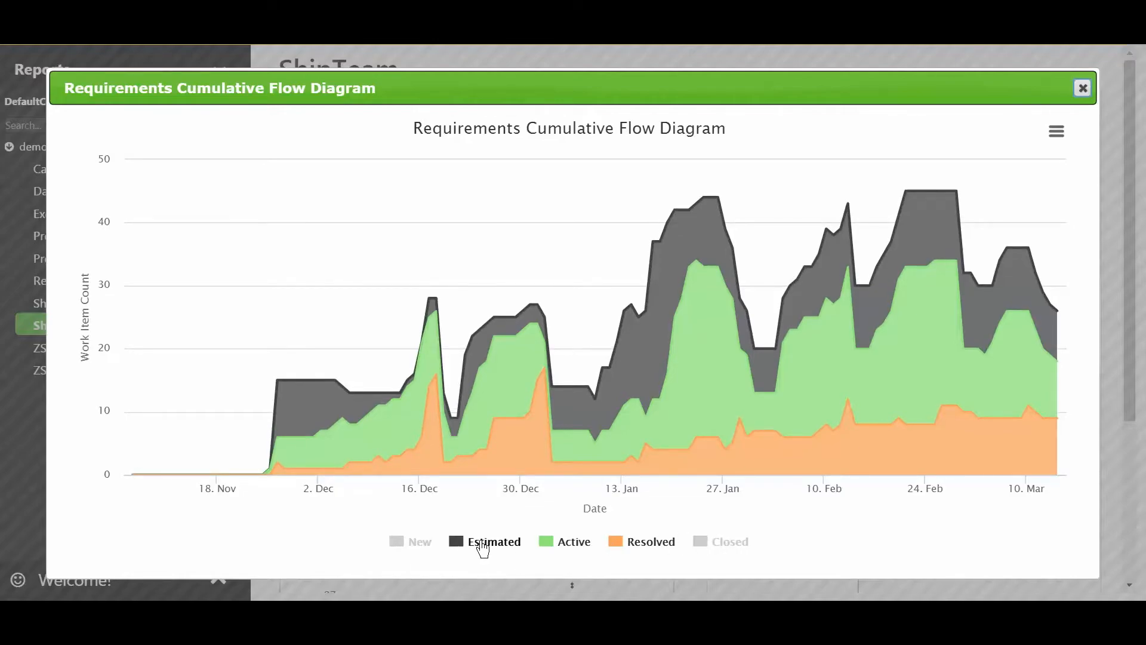
pyautogui.click(493, 542)
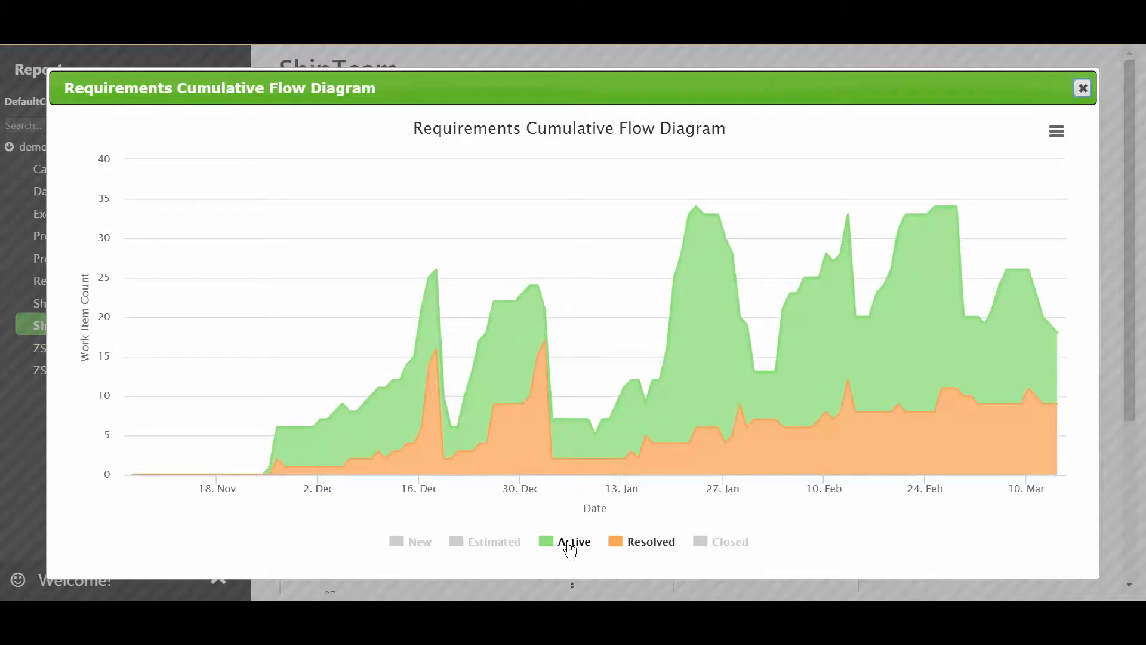
pyautogui.click(573, 540)
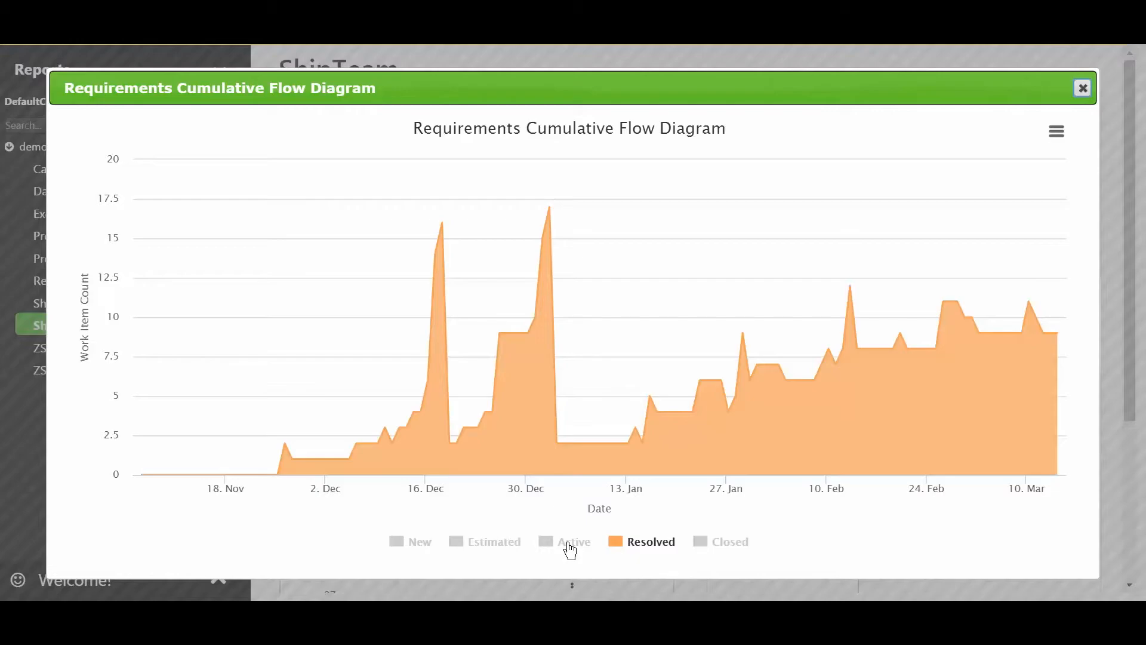
pyautogui.moveTo(423, 423)
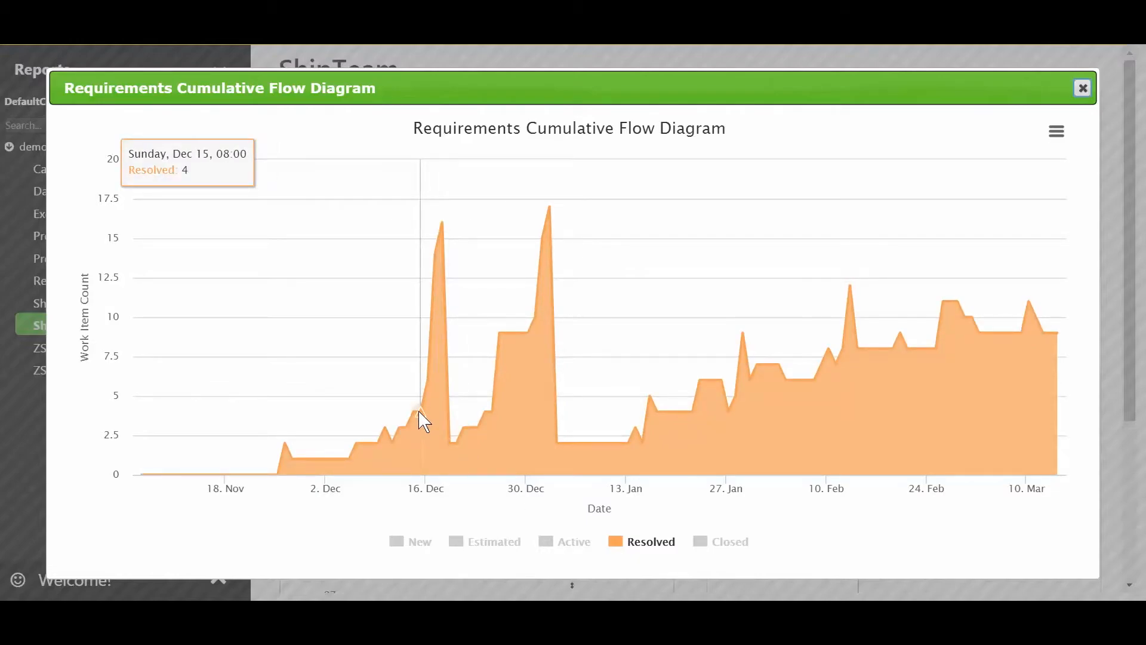
pyautogui.moveTo(450, 422)
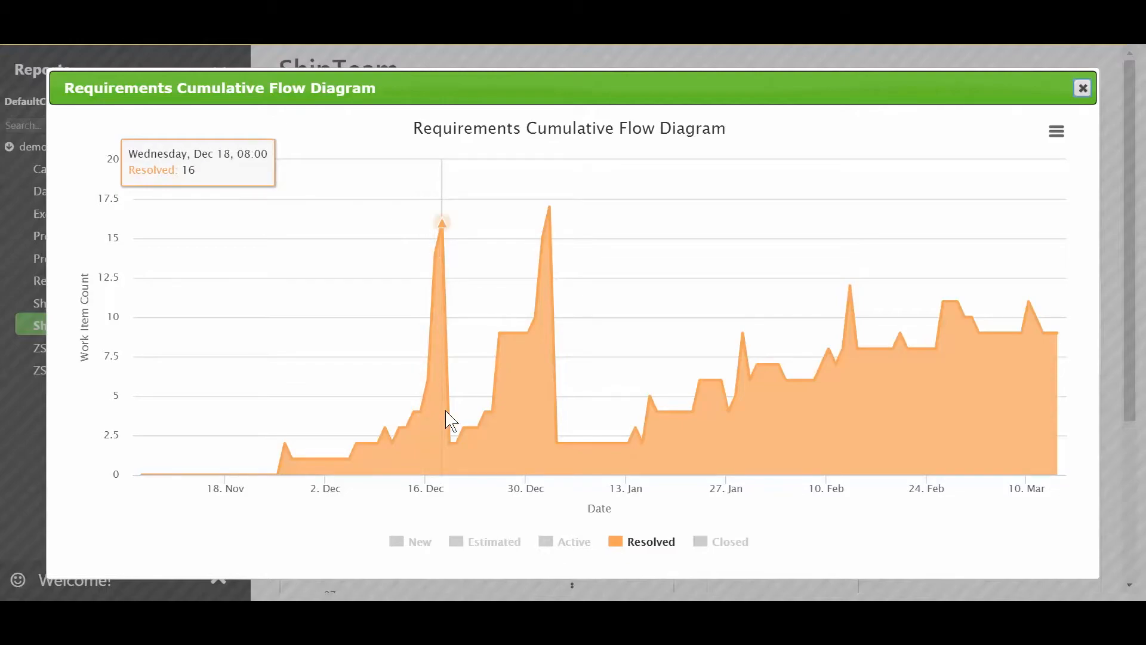
pyautogui.moveTo(453, 423)
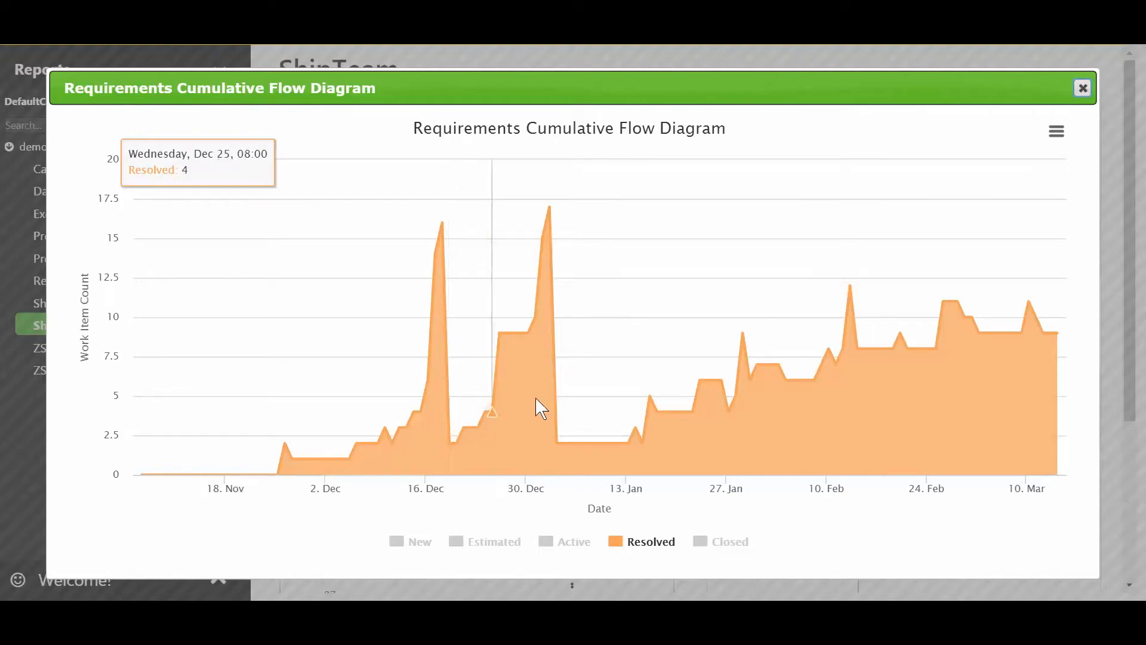
pyautogui.moveTo(847, 369)
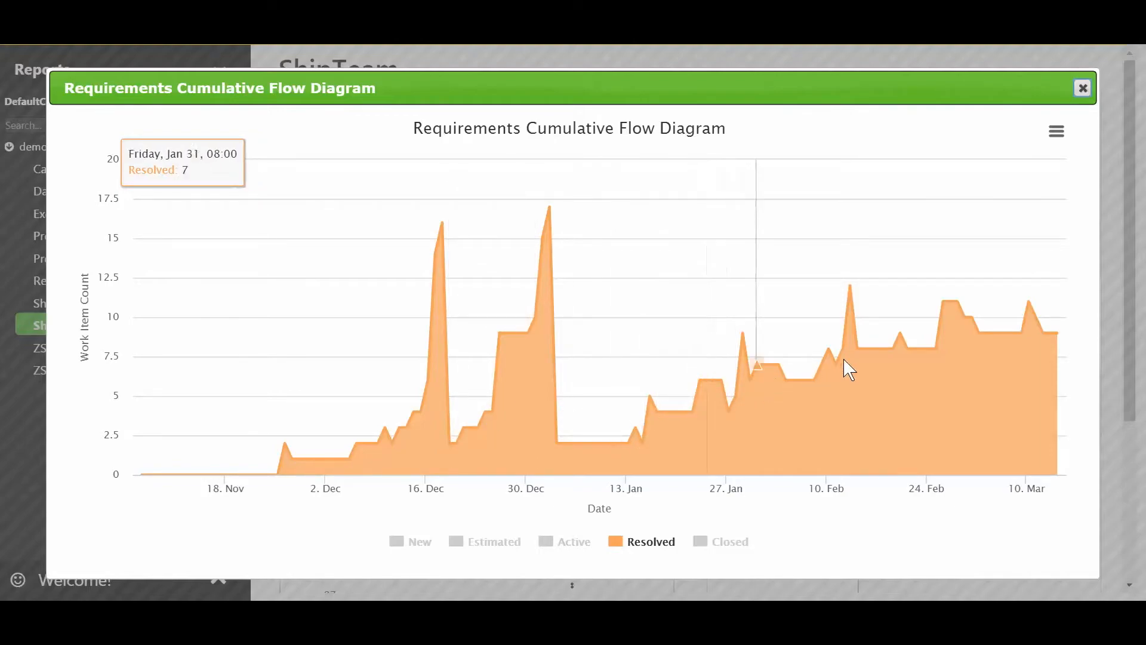
pyautogui.moveTo(977, 357)
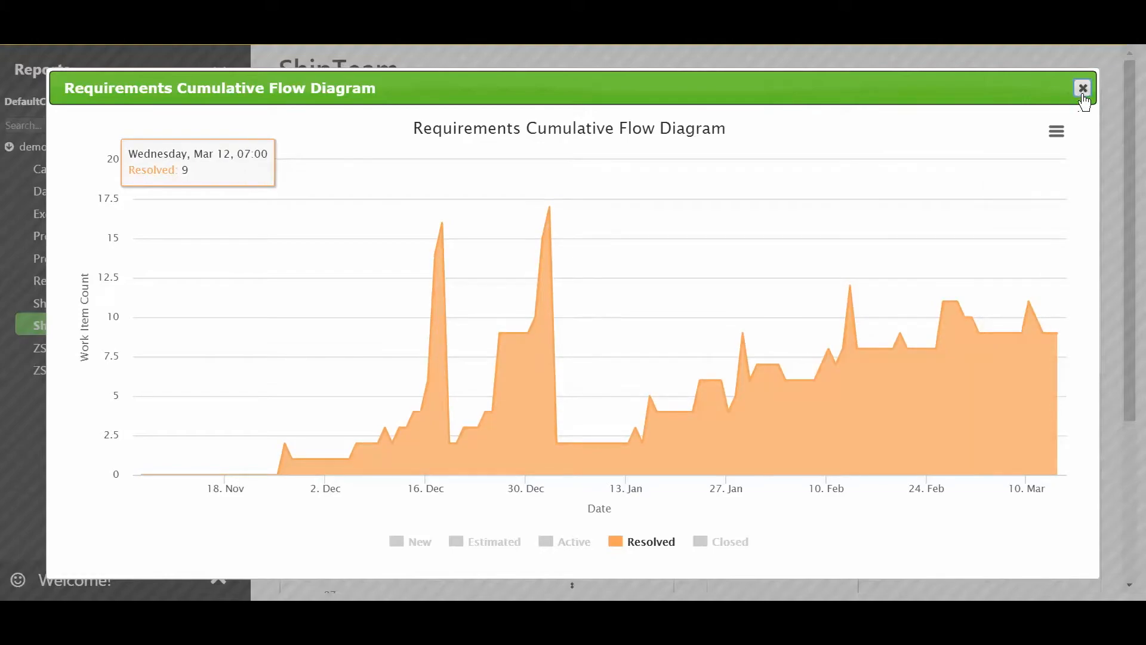
# Step: Close the enlarged flow diagram and enlarge the cycle-time scatter plot instead
pyautogui.click(1082, 89)
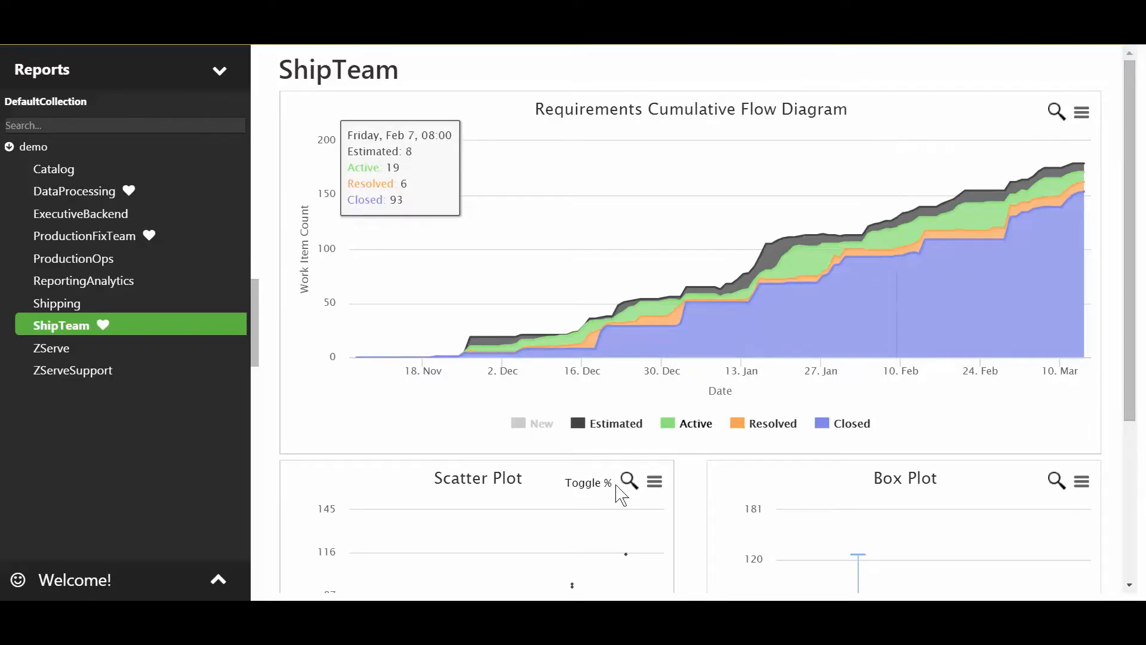
pyautogui.click(626, 481)
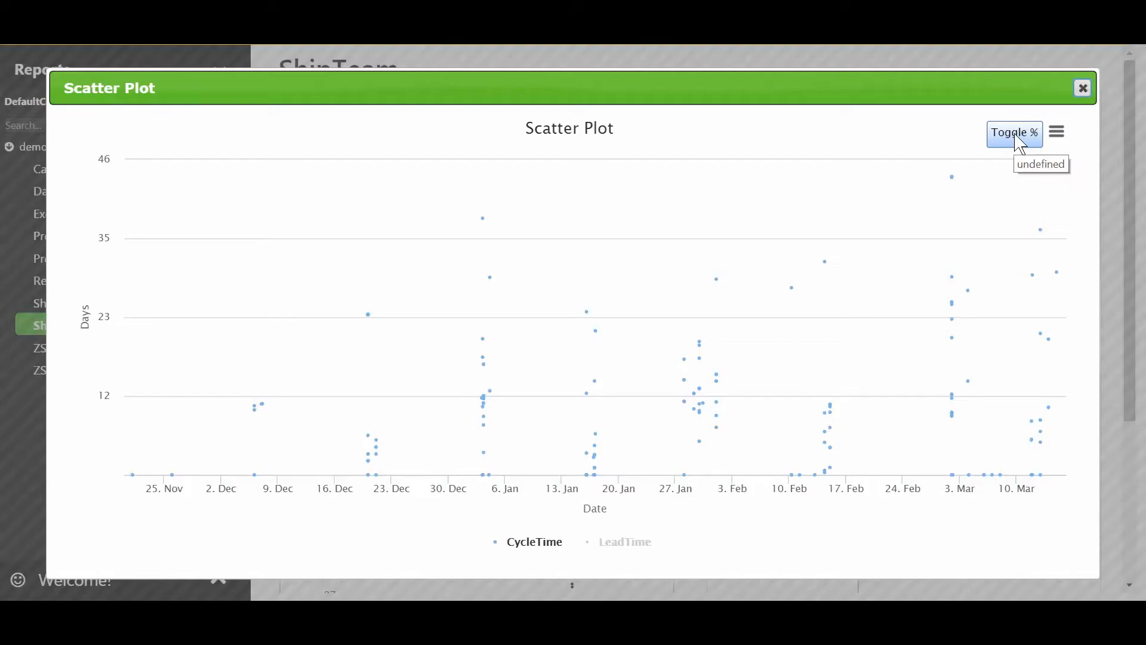
# Step: Show the 50%, 75% and 90% percentile lines, review cycle times, then close the plot
pyautogui.click(1014, 132)
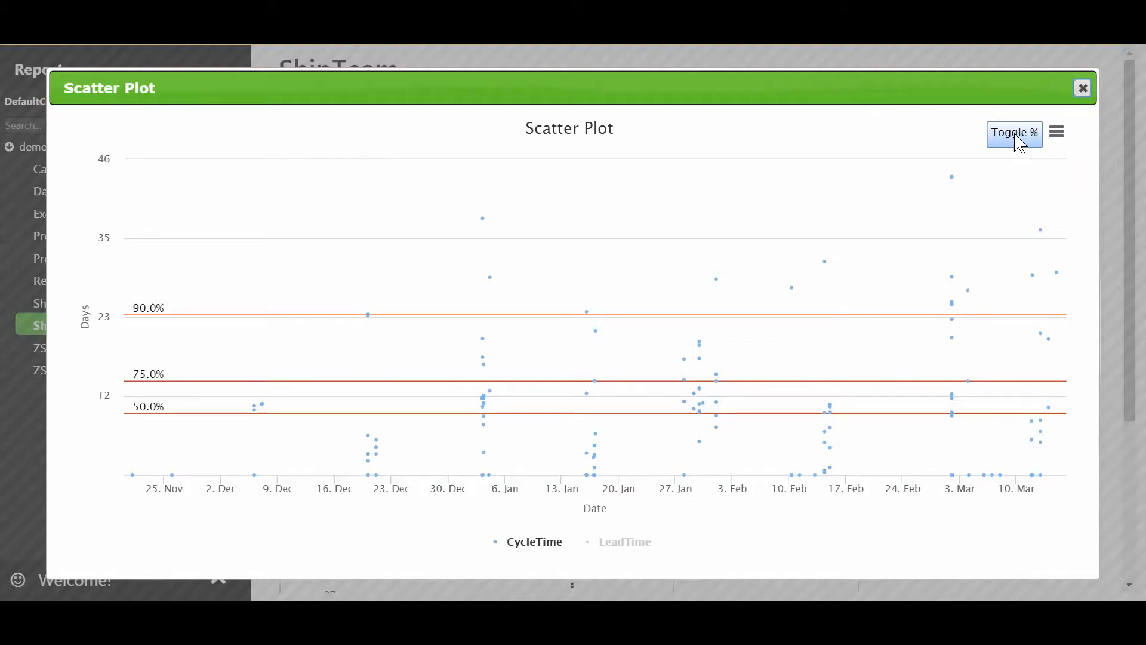
pyautogui.moveTo(135, 265)
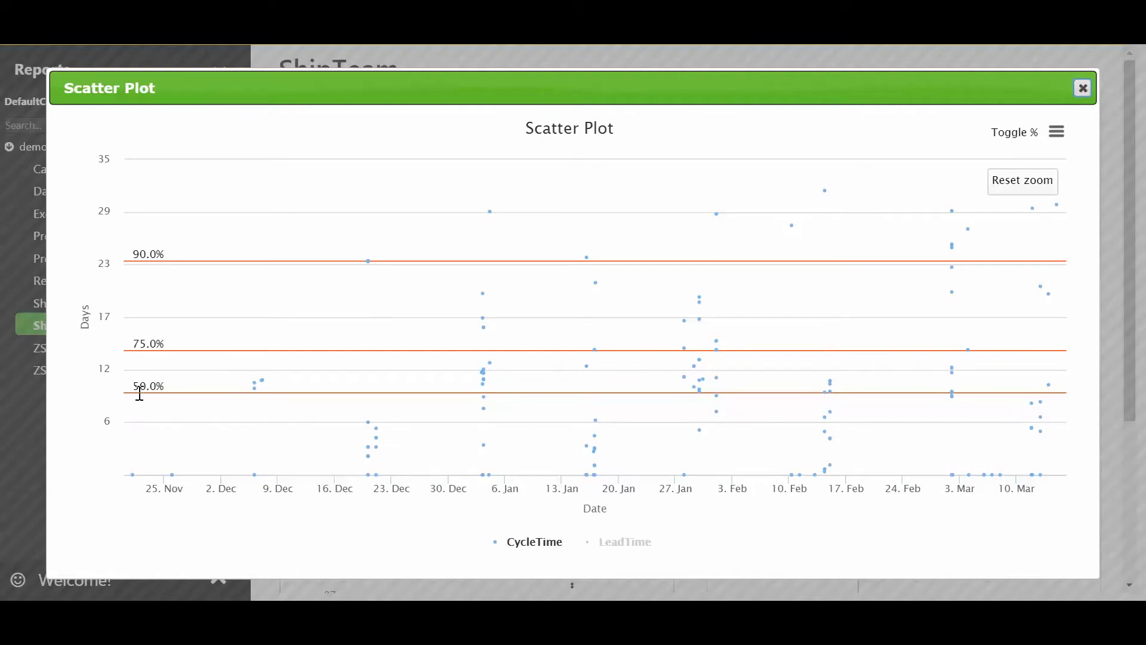
pyautogui.moveTo(169, 410)
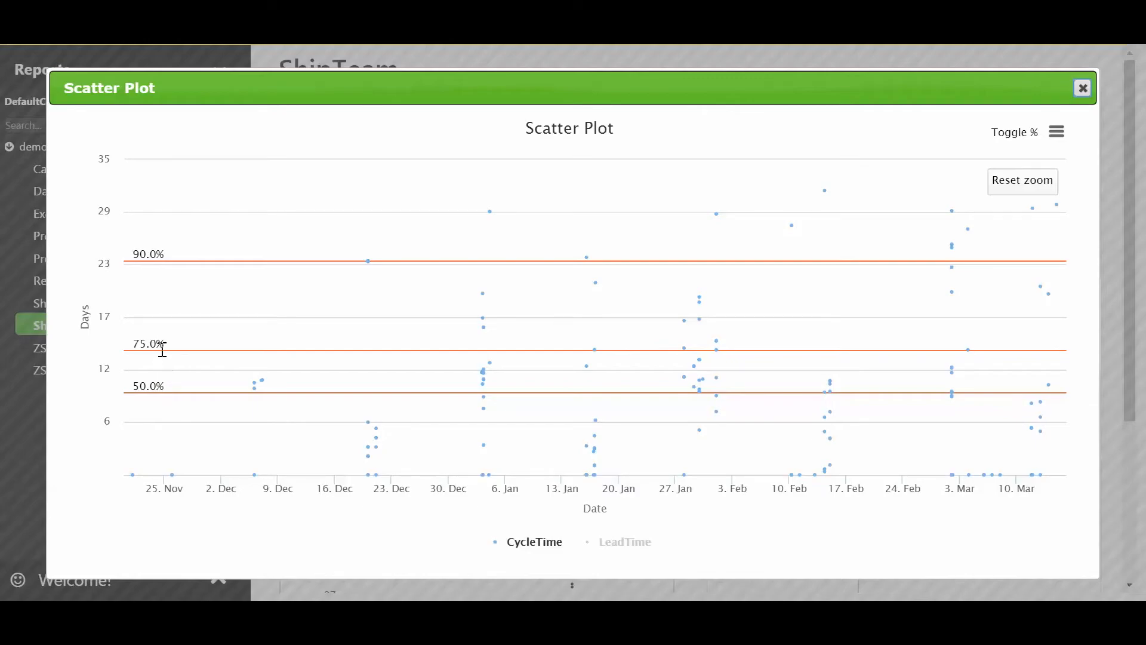
pyautogui.moveTo(187, 364)
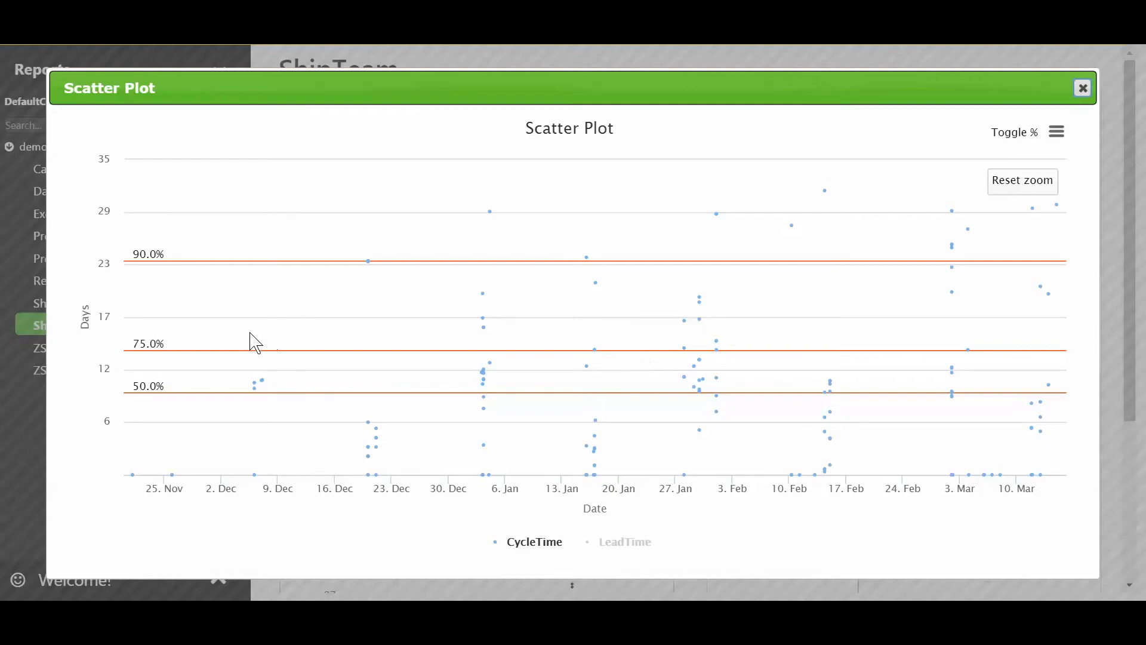
pyautogui.moveTo(168, 359)
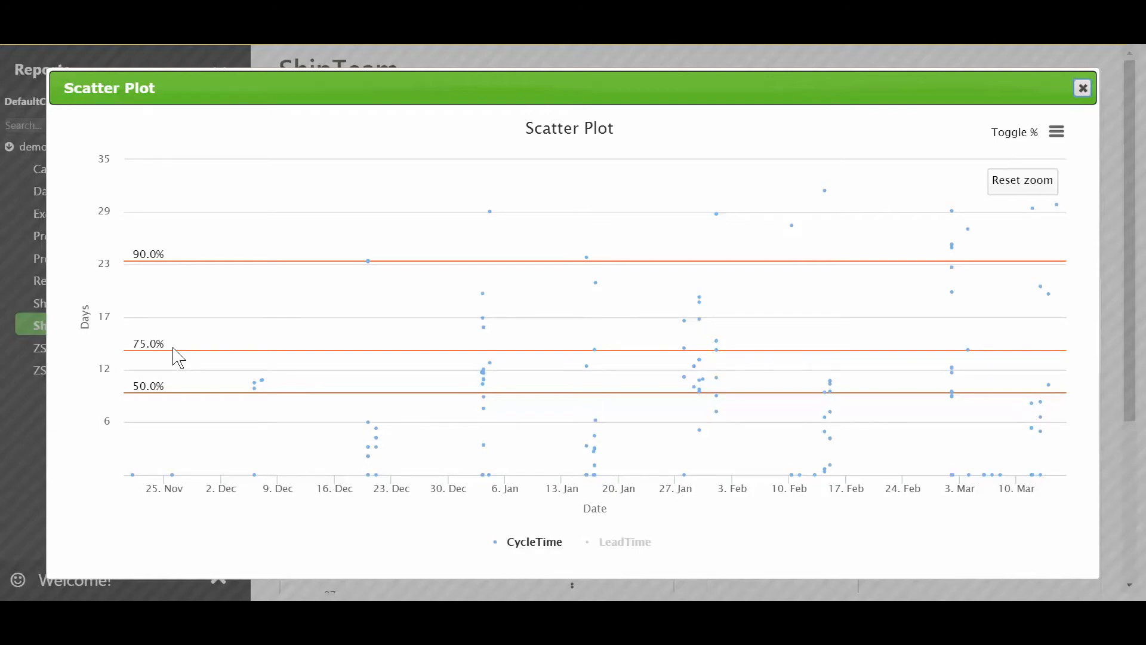
pyautogui.moveTo(479, 317)
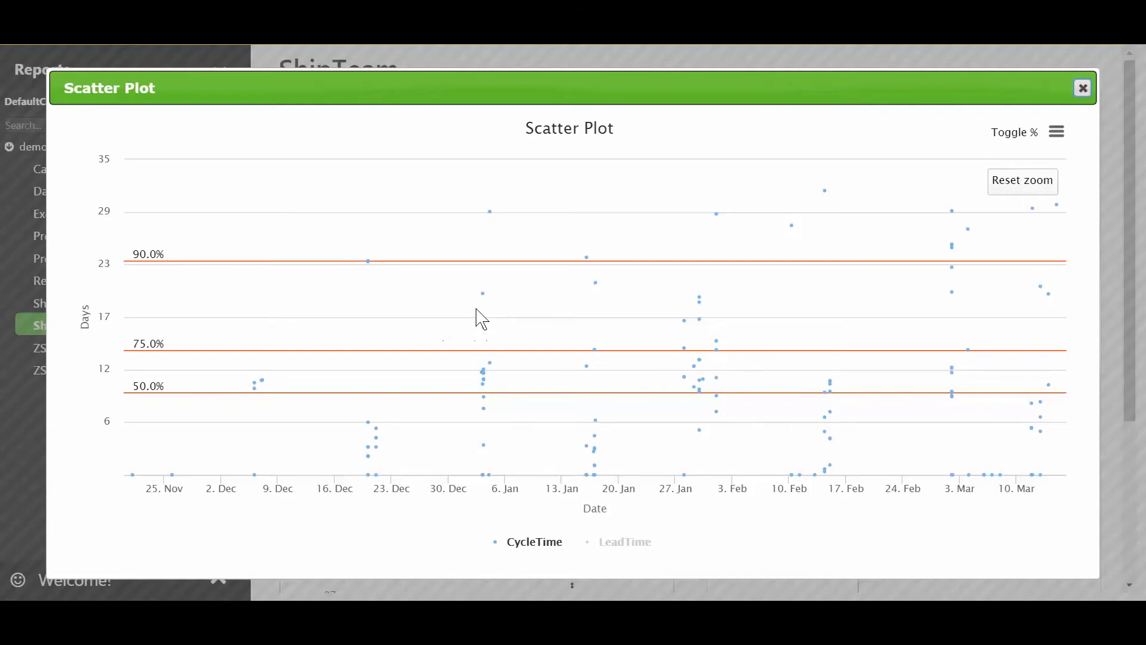
pyautogui.moveTo(700, 320)
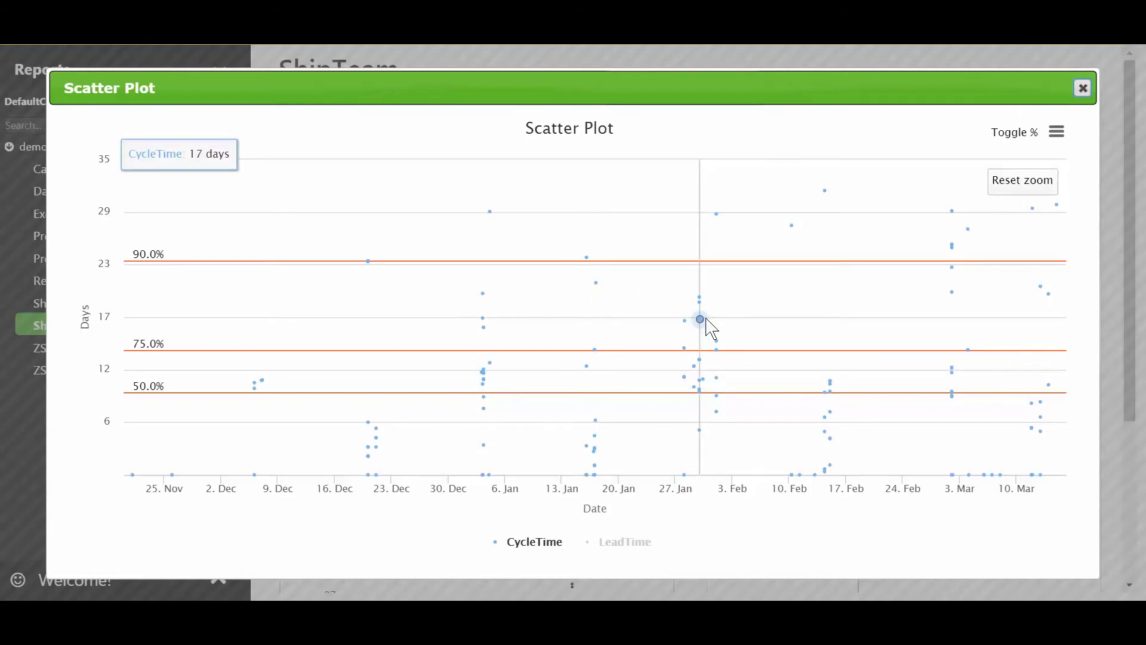
pyautogui.moveTo(952, 293)
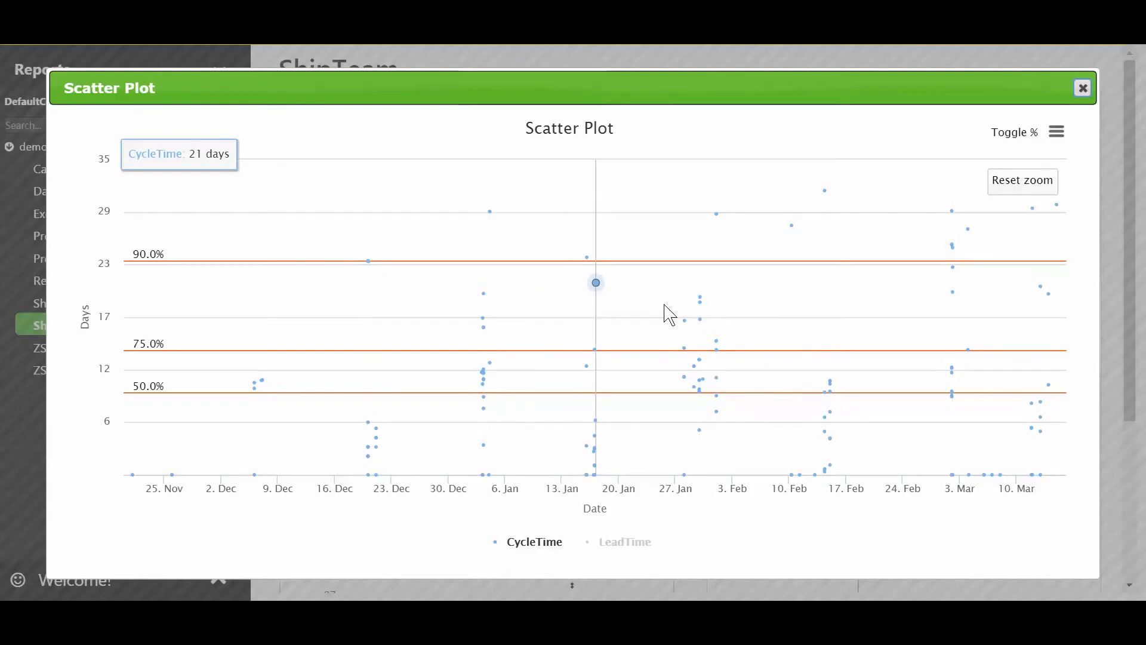
pyautogui.moveTo(1040, 309)
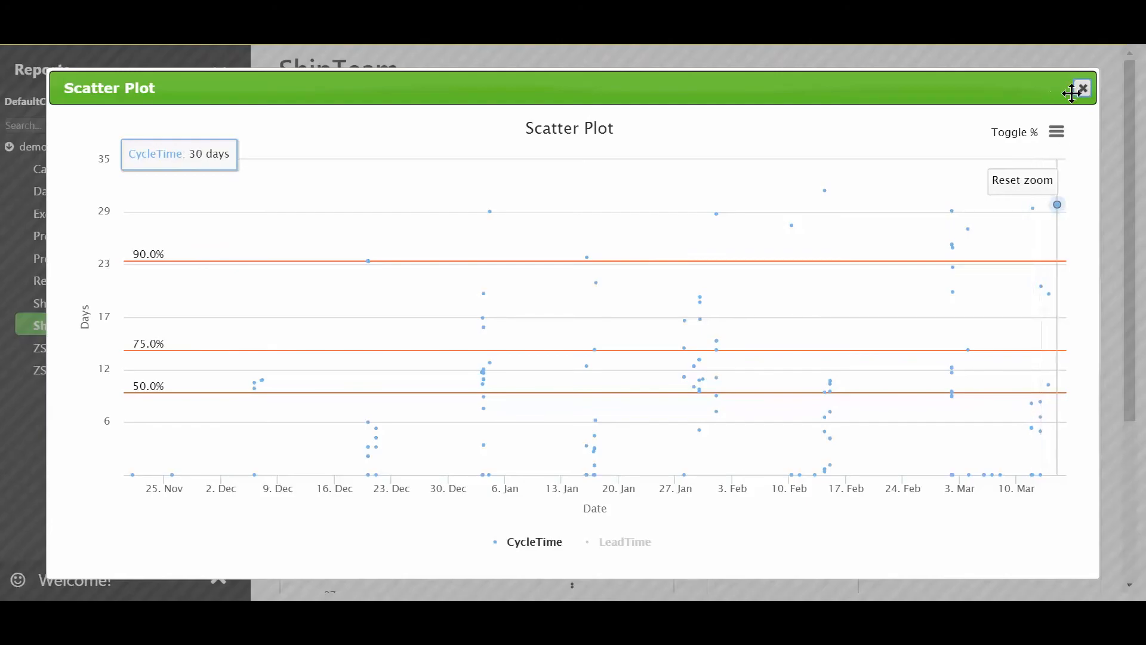
pyautogui.click(1083, 89)
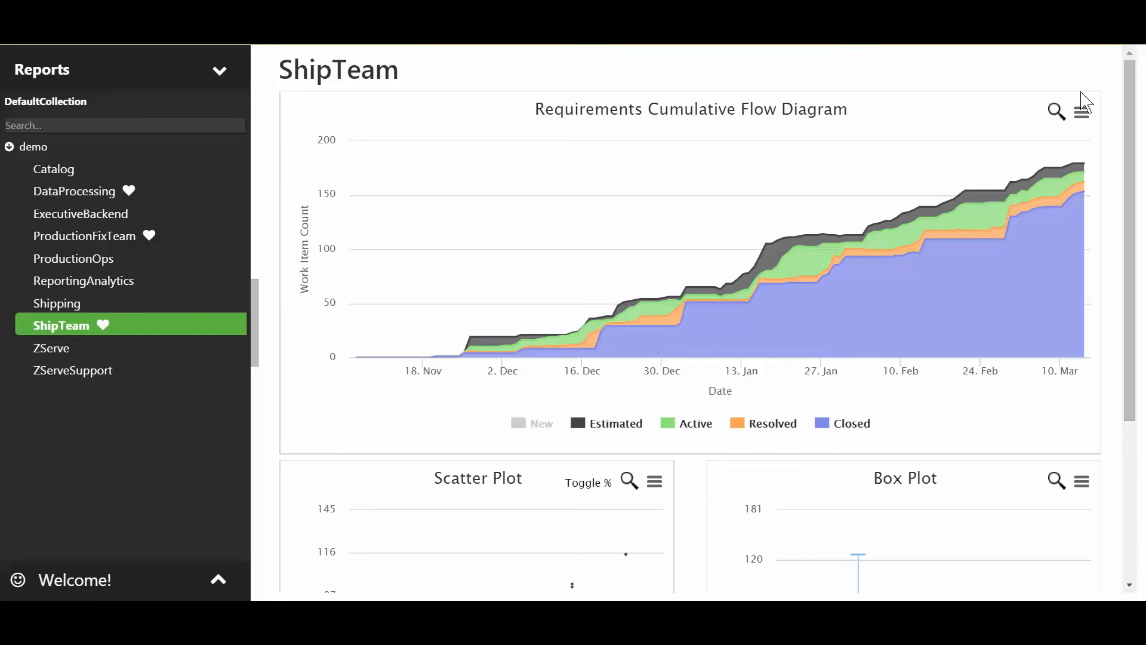